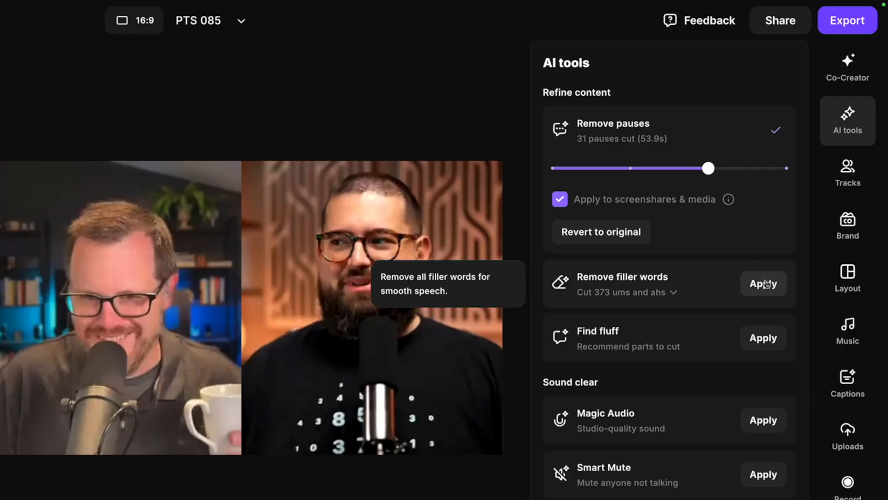
# Remove all filler words via AI tools, then return to the Projects library.
pyautogui.click(762, 283)
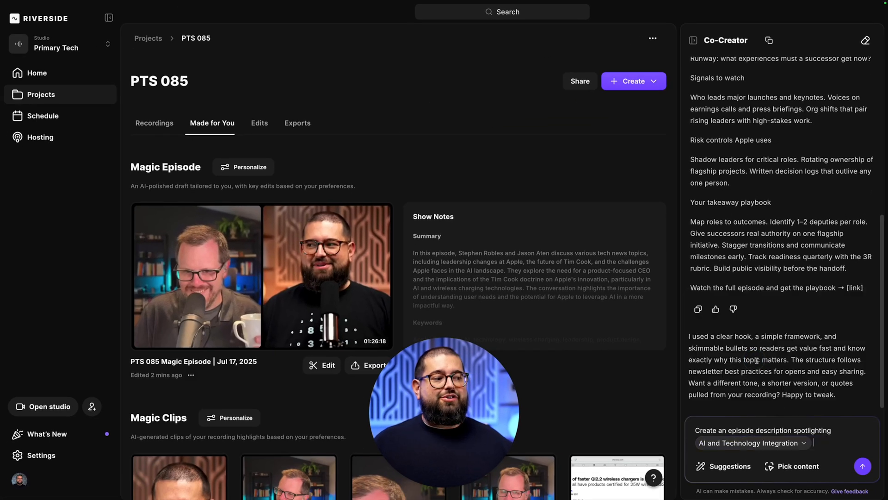
pyautogui.click(41, 94)
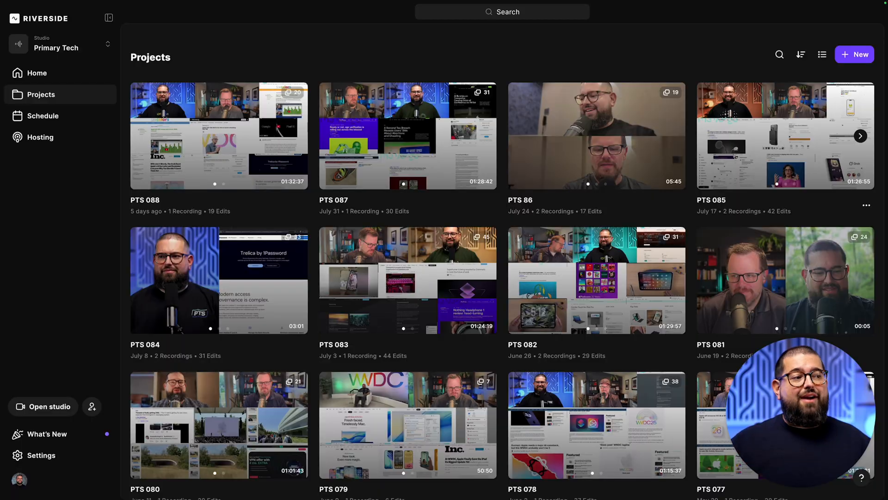
# Open PTS 085, preview its Magic Episode and open it for editing.
pyautogui.click(785, 135)
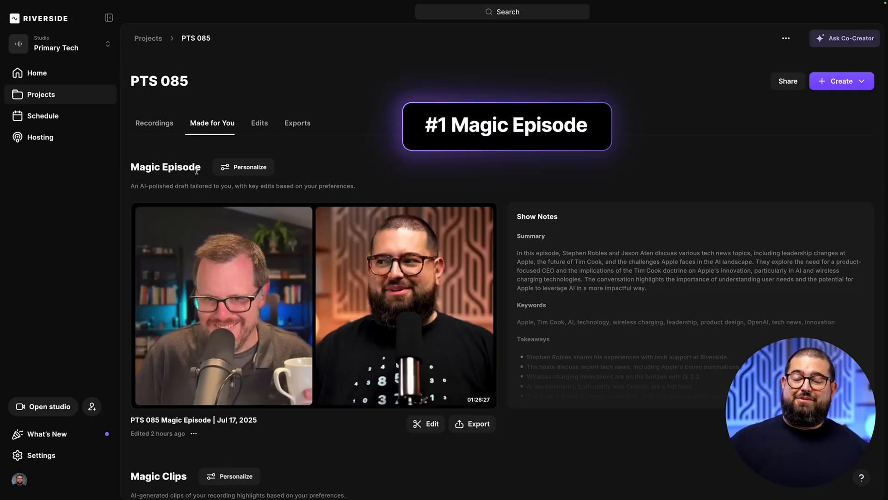
pyautogui.click(315, 306)
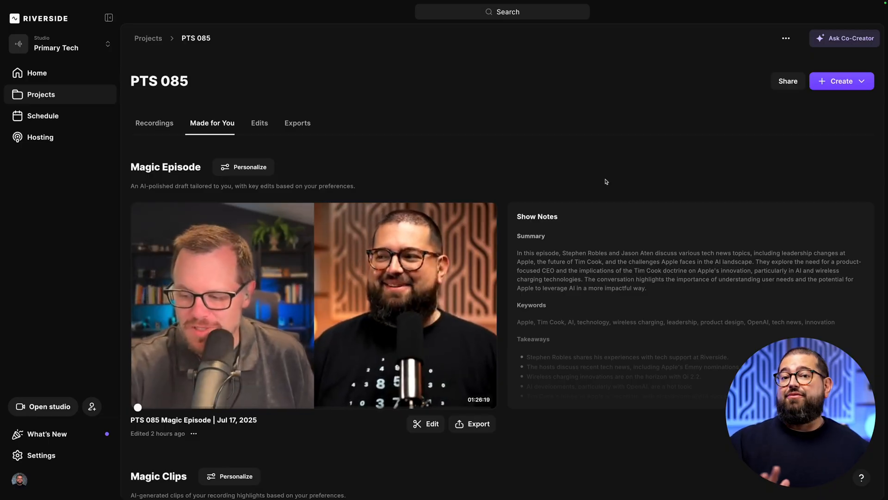
pyautogui.click(426, 424)
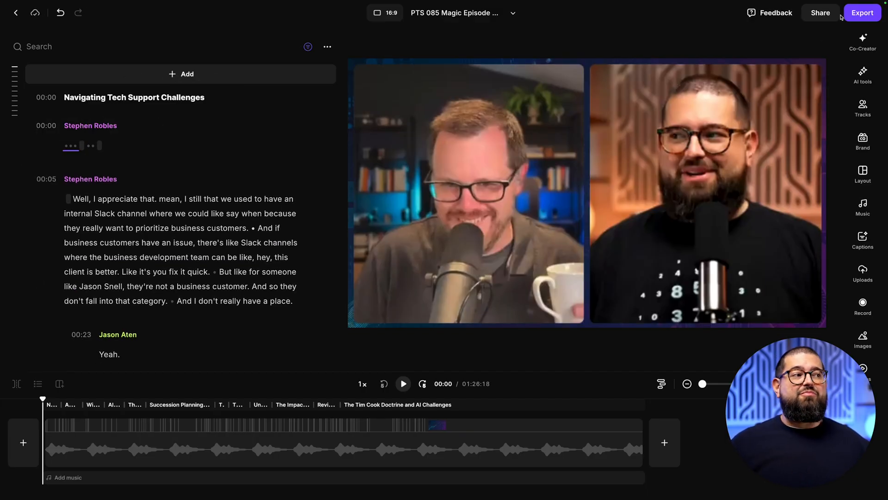
# Set the Magic Episode export quality to 2160p 4K.
pyautogui.click(862, 12)
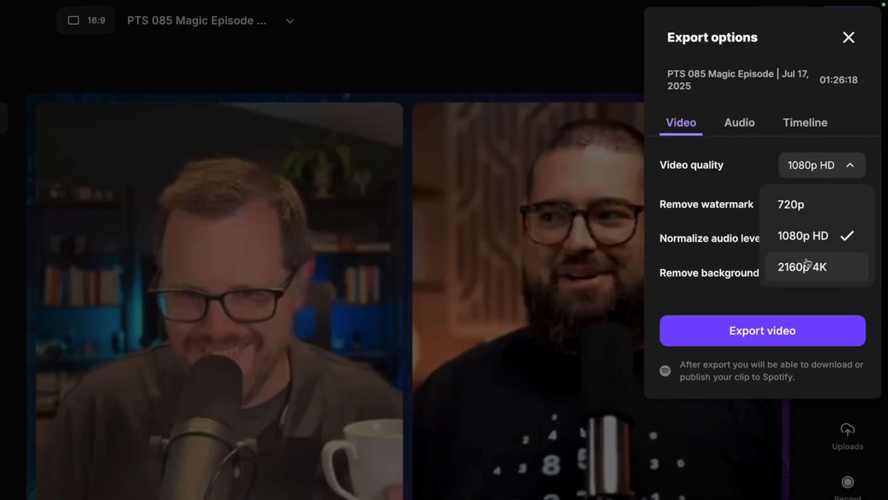
pyautogui.click(849, 37)
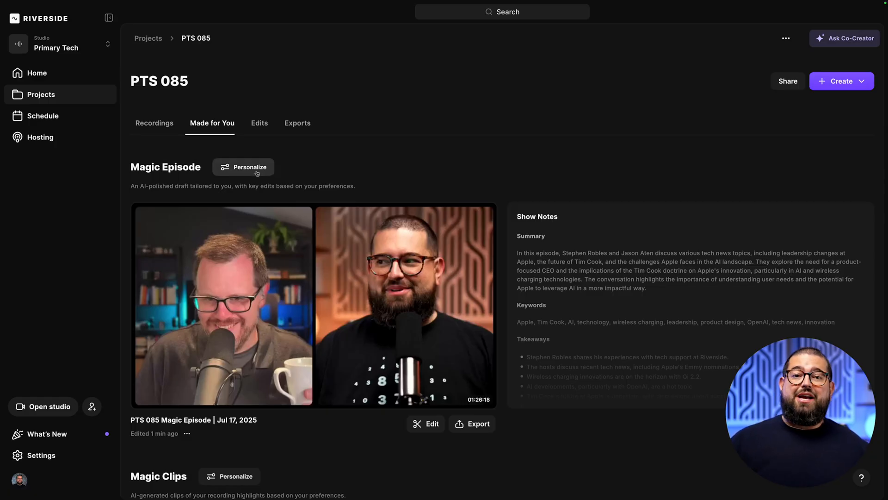
pyautogui.moveTo(496, 166)
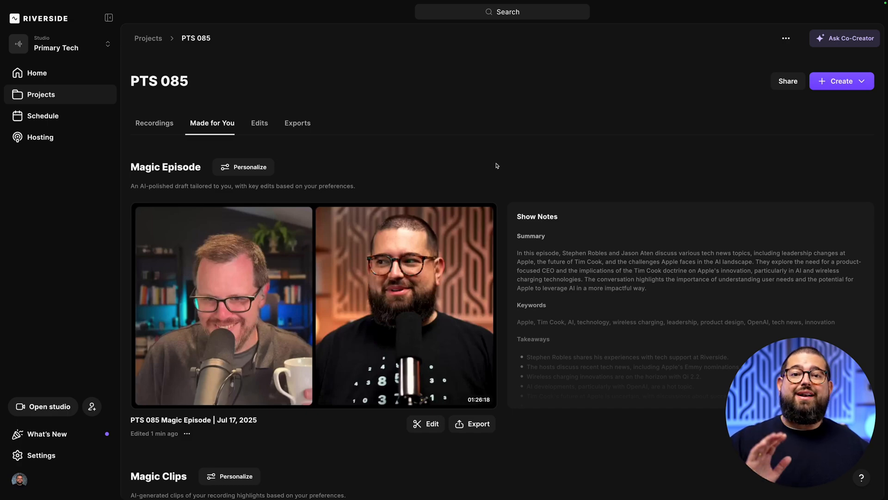
pyautogui.scroll(-3)
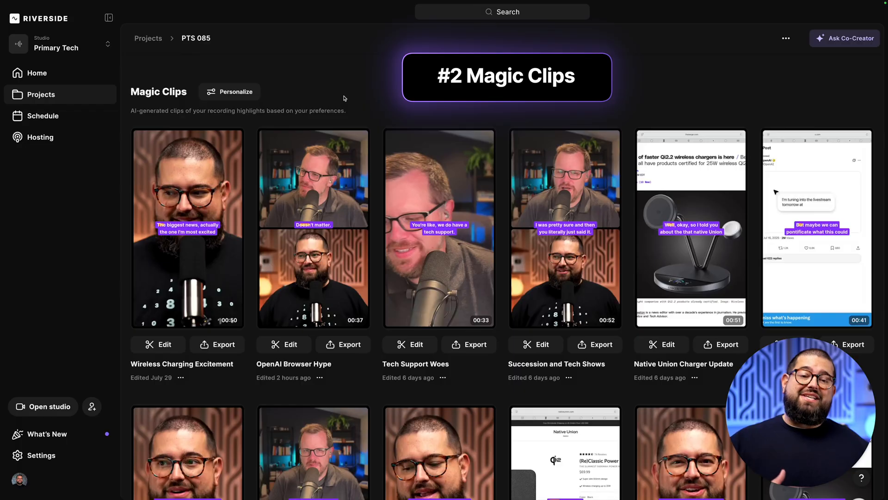
pyautogui.moveTo(617, 95)
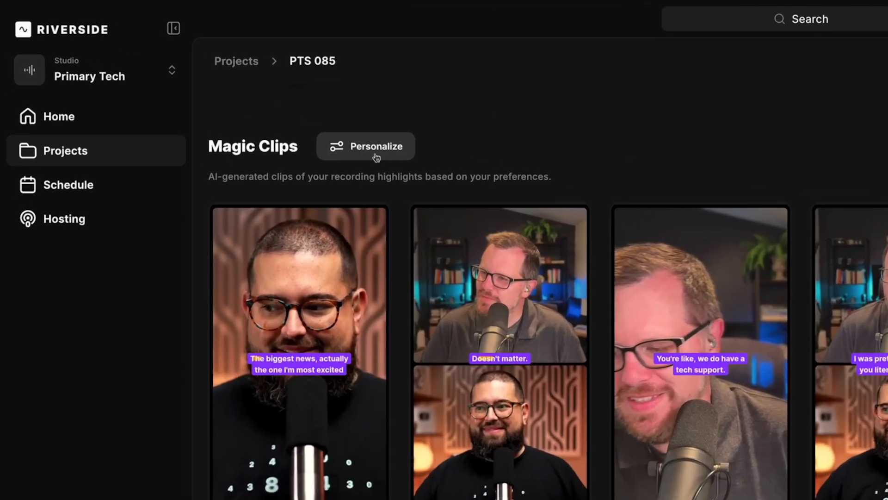
pyautogui.click(367, 146)
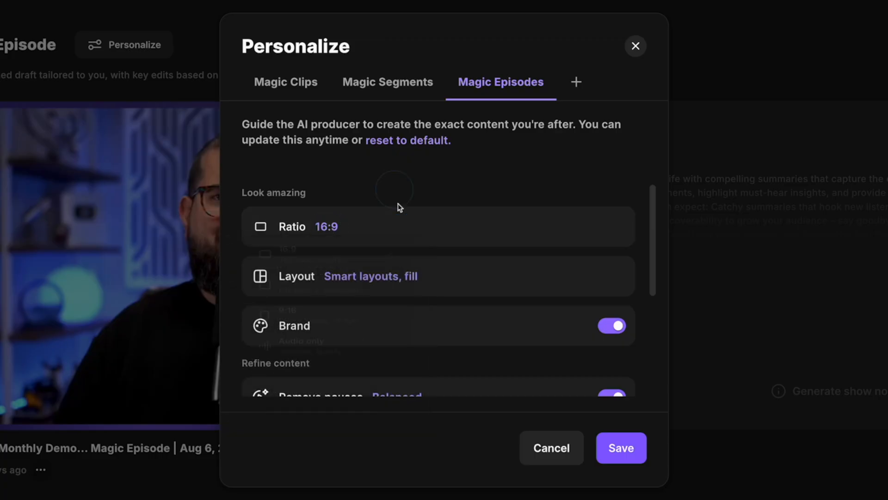
pyautogui.click(635, 46)
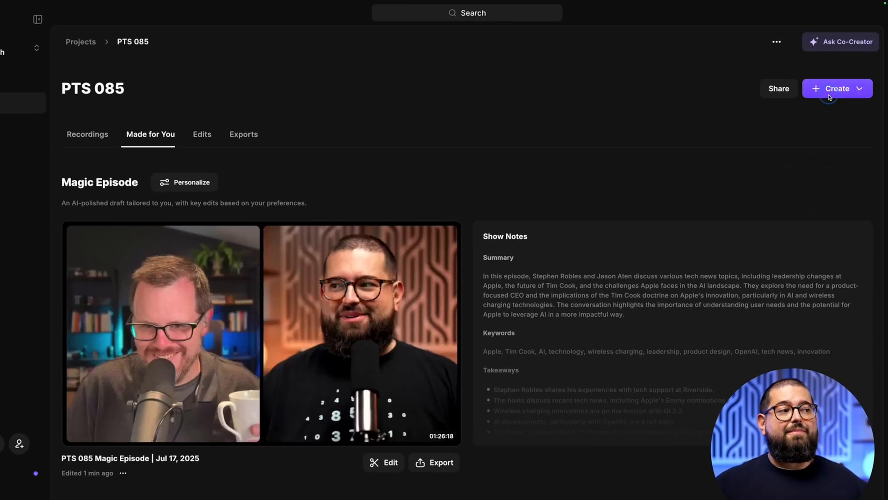
# Start a Magic Clips generation from Create and review its duration, speaker and topics options.
pyautogui.click(836, 89)
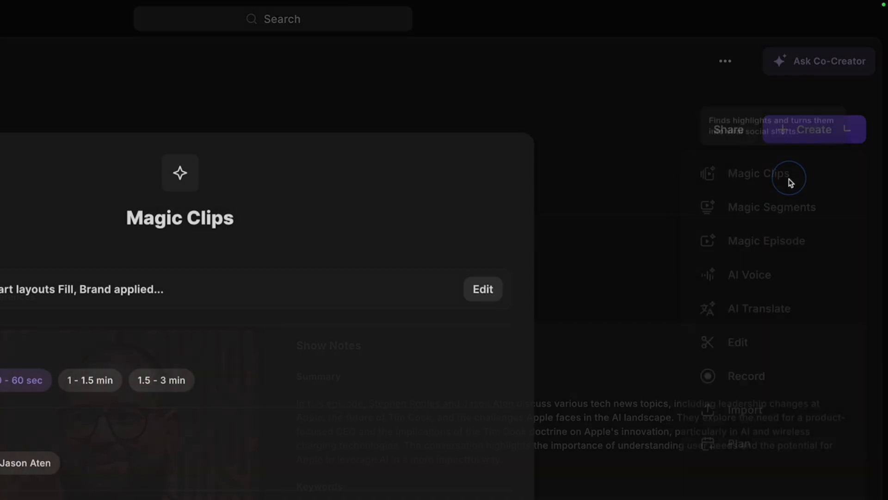
pyautogui.click(762, 173)
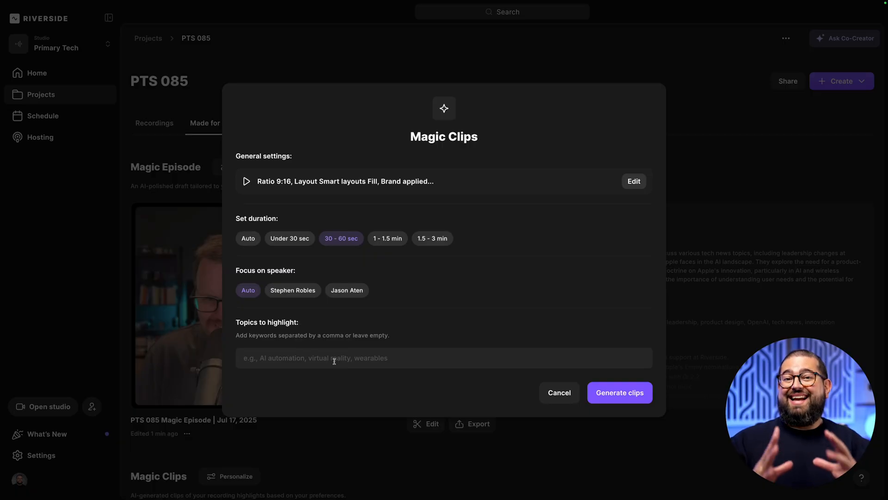
pyautogui.click(559, 393)
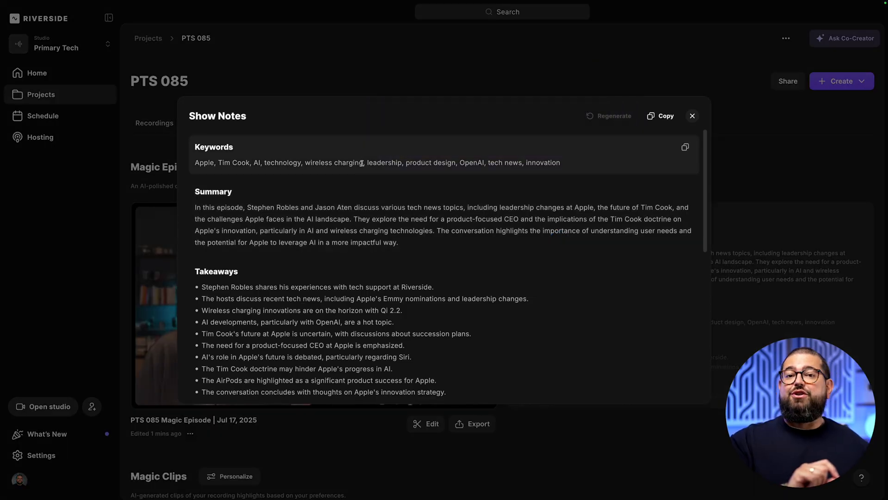
# Scroll the Show Notes through titles, sound bites and chapters, then close them.
pyautogui.scroll(-3)
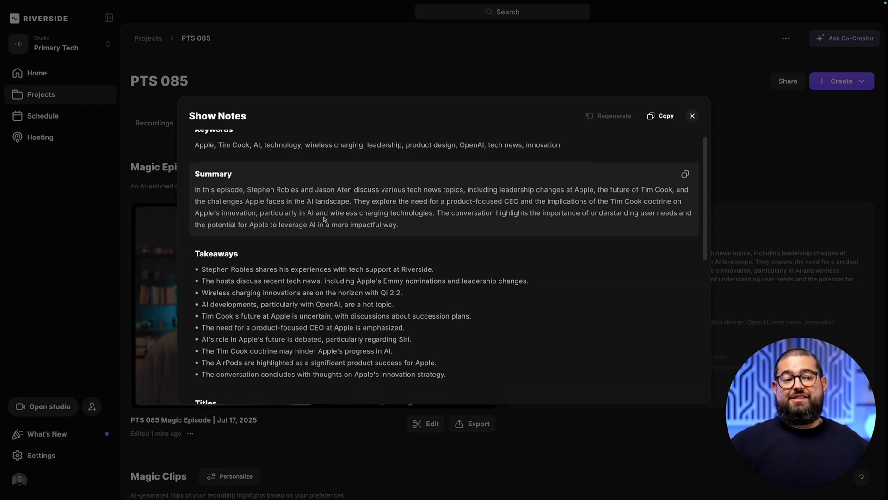
pyautogui.scroll(-3)
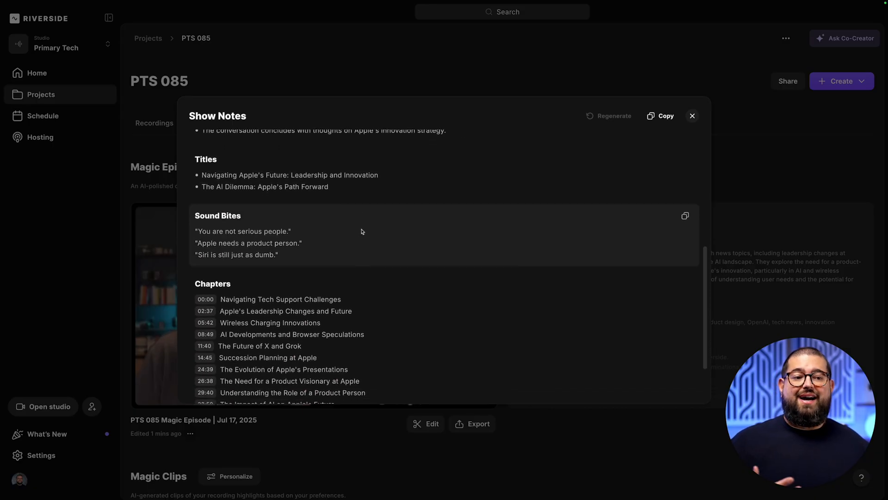
pyautogui.scroll(-3)
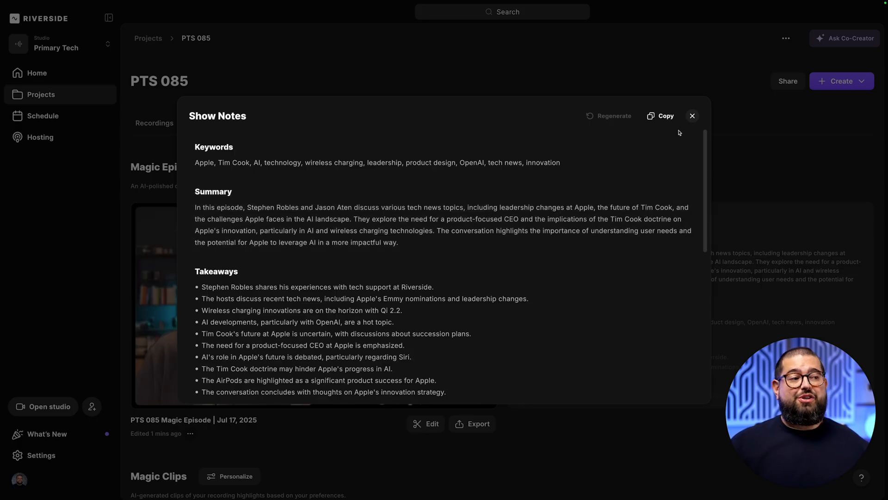
pyautogui.click(692, 115)
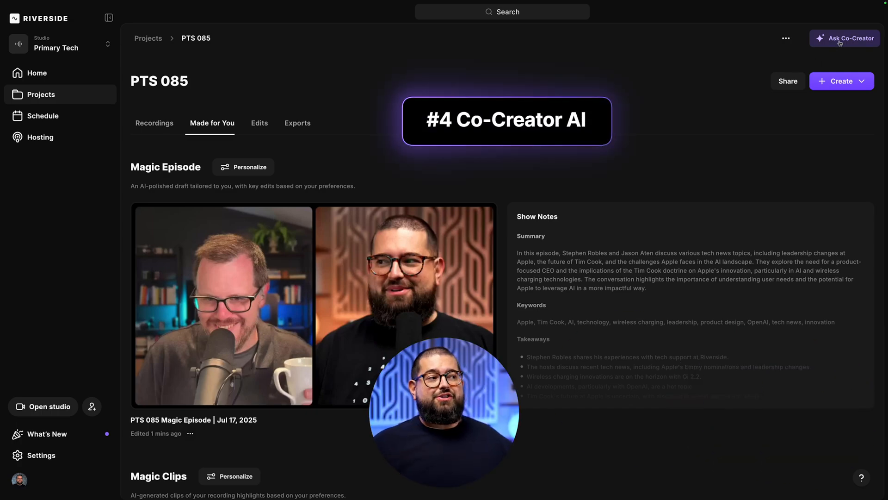
# Ask Co-Creator for a newsletter email focused on Apple's Leadership and Succession.
pyautogui.click(844, 38)
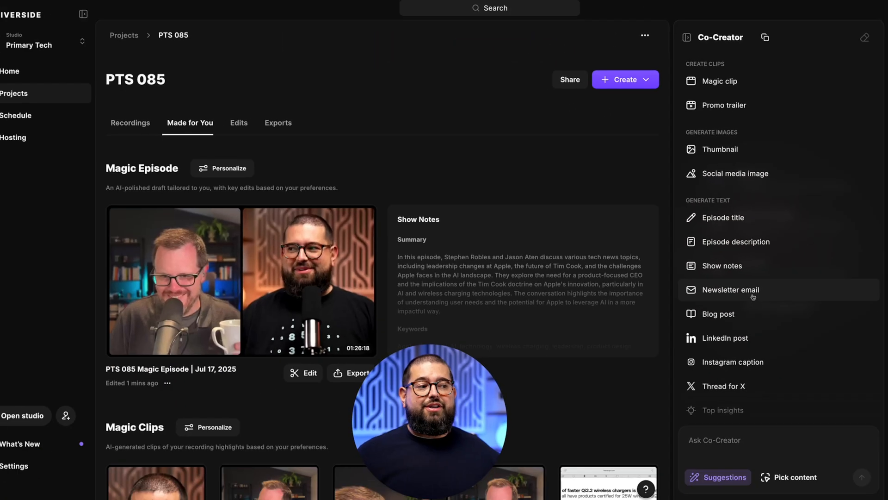
pyautogui.click(731, 290)
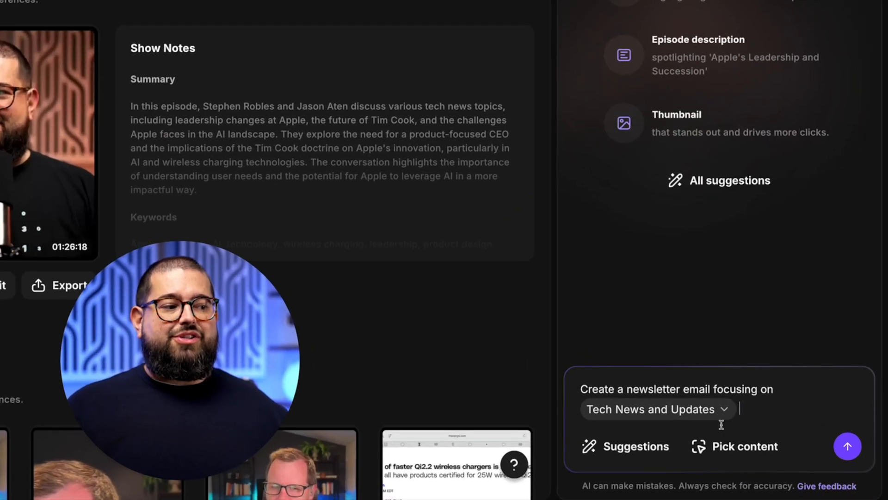
pyautogui.click(657, 409)
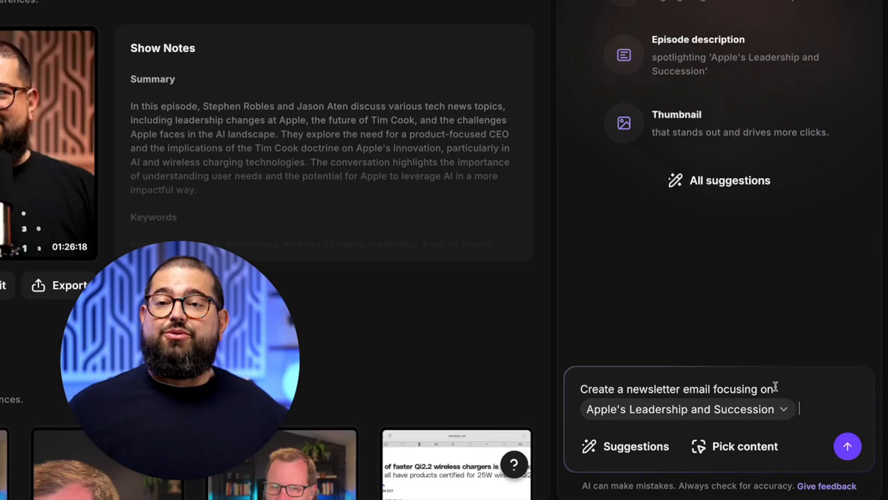
pyautogui.click(848, 446)
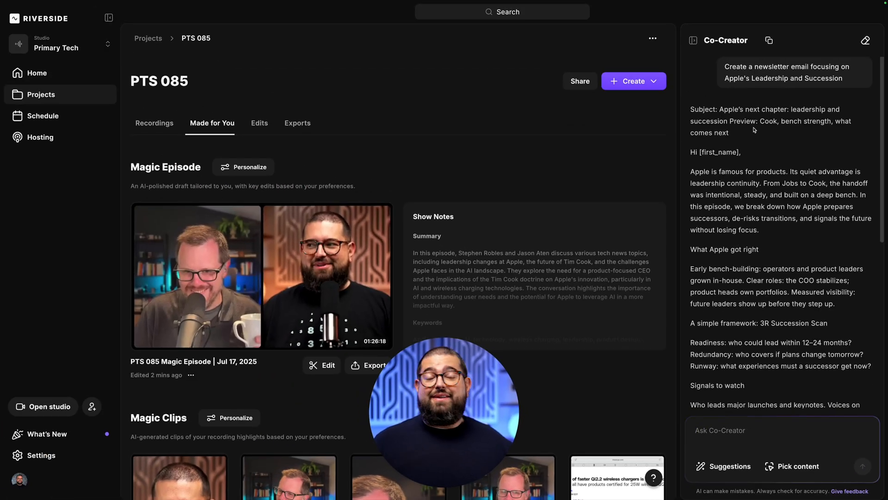
# Have Co-Creator generate an episode description and request a shorter version.
pyautogui.scroll(-3)
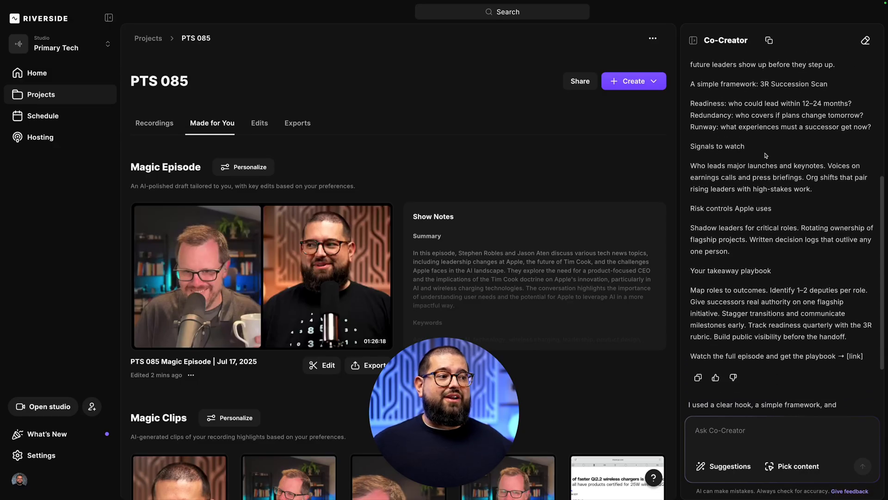
pyautogui.scroll(-3)
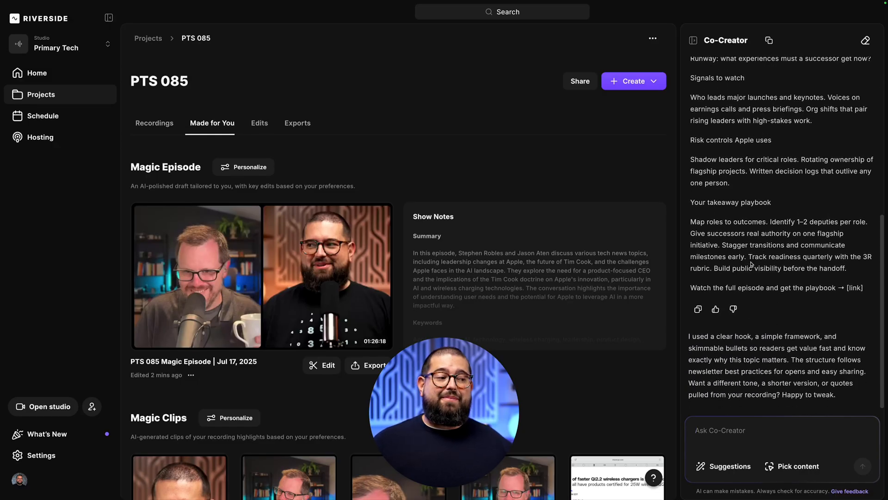
pyautogui.click(729, 465)
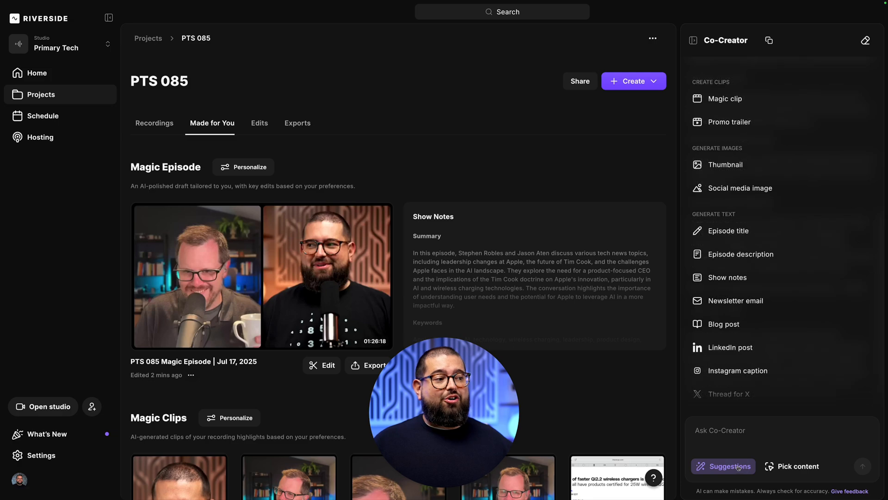
pyautogui.moveTo(740, 254)
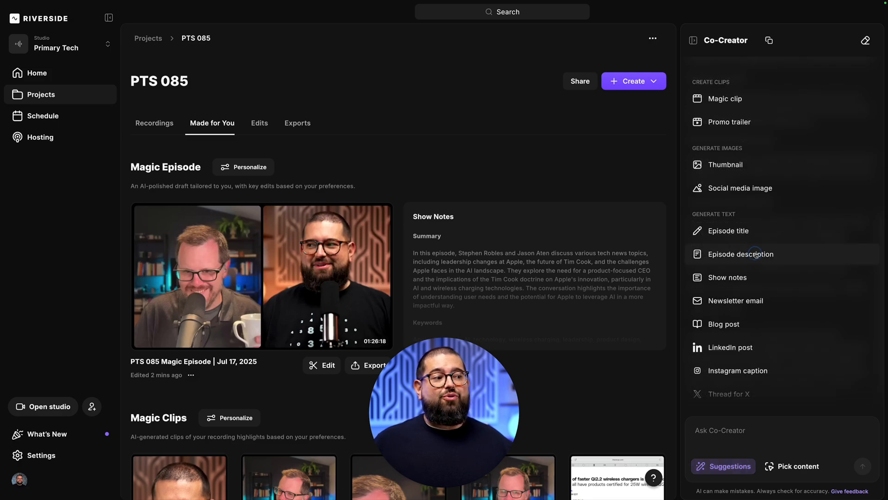
pyautogui.click(741, 253)
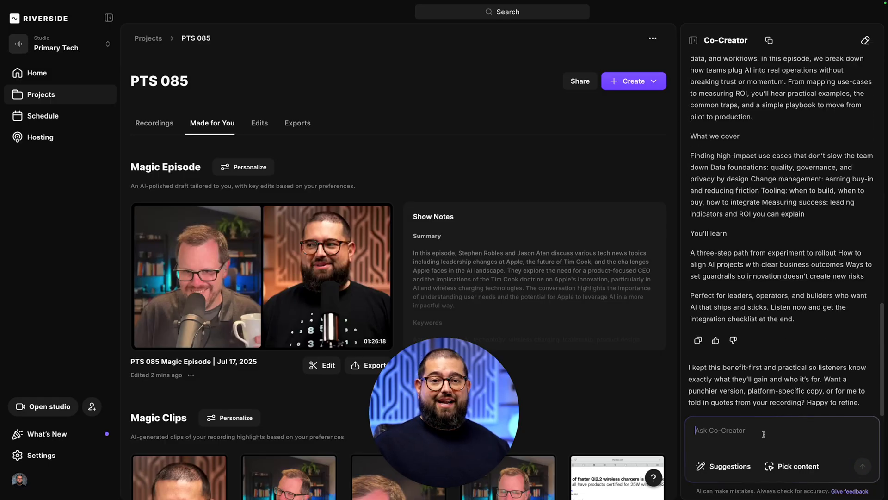
pyautogui.press('Return')
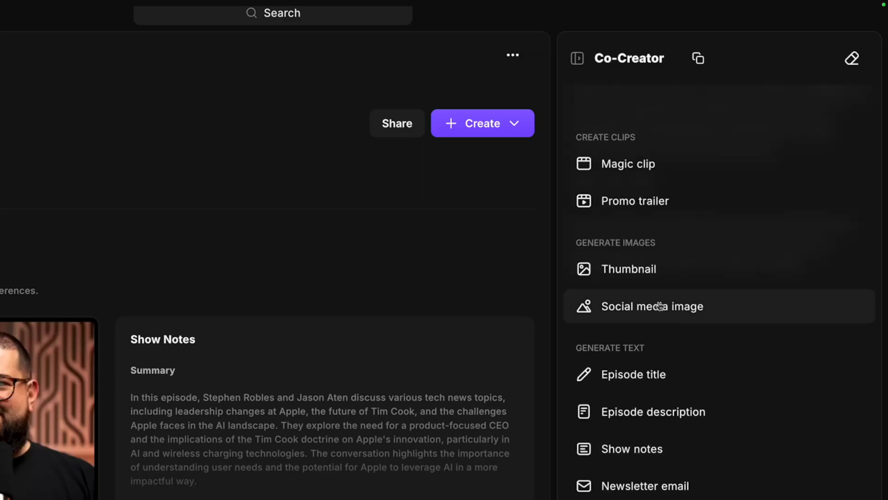
pyautogui.moveTo(635, 200)
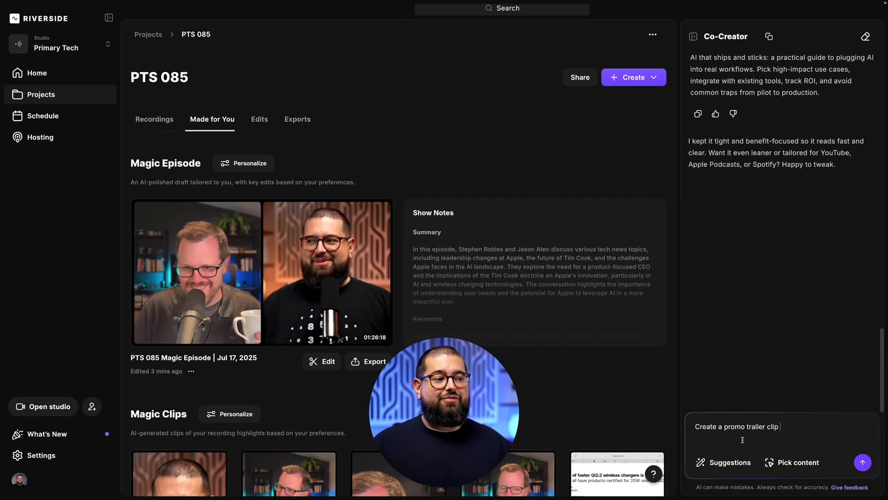
# Pick PTS 085 Full Ep as the content source for Co-Creator.
pyautogui.click(799, 462)
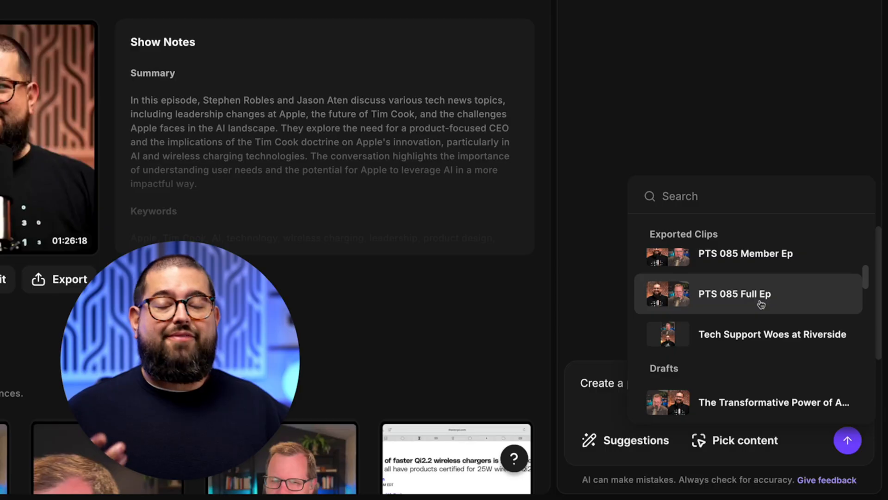
pyautogui.click(734, 294)
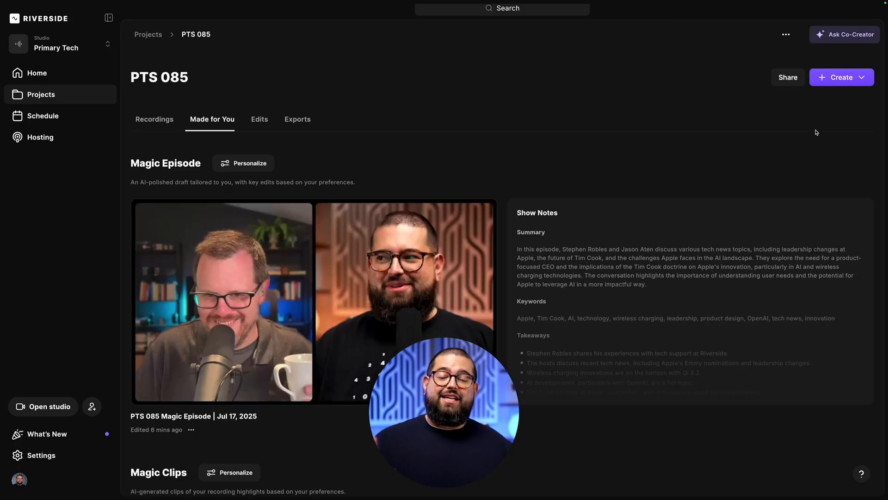
# Open PTS 085 in the editor and remove pauses from the AI tools panel.
pyautogui.click(841, 77)
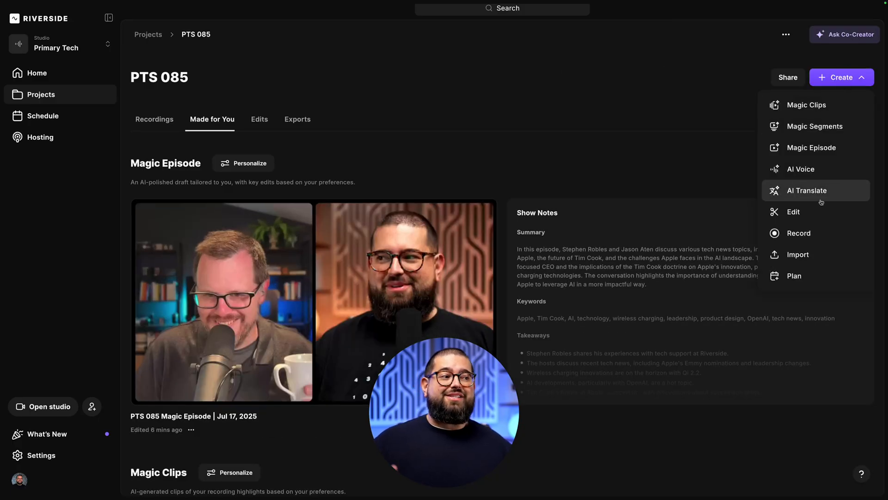
pyautogui.click(795, 211)
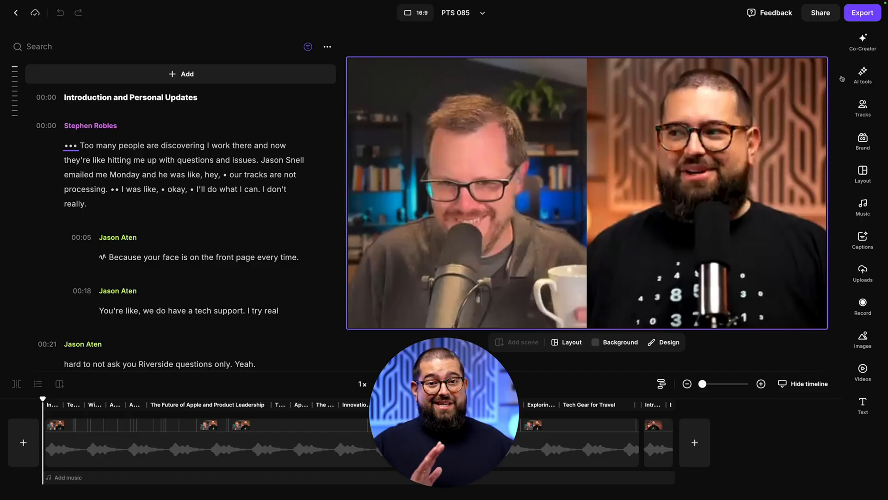
pyautogui.click(862, 40)
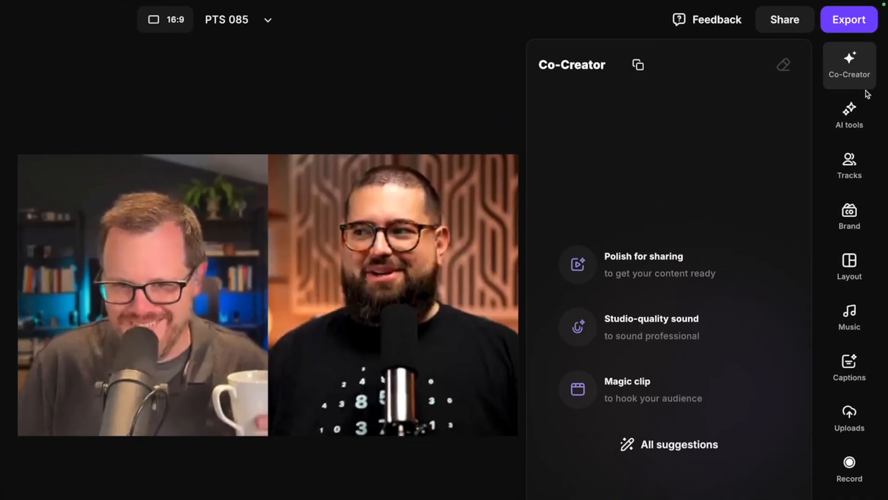
pyautogui.click(850, 113)
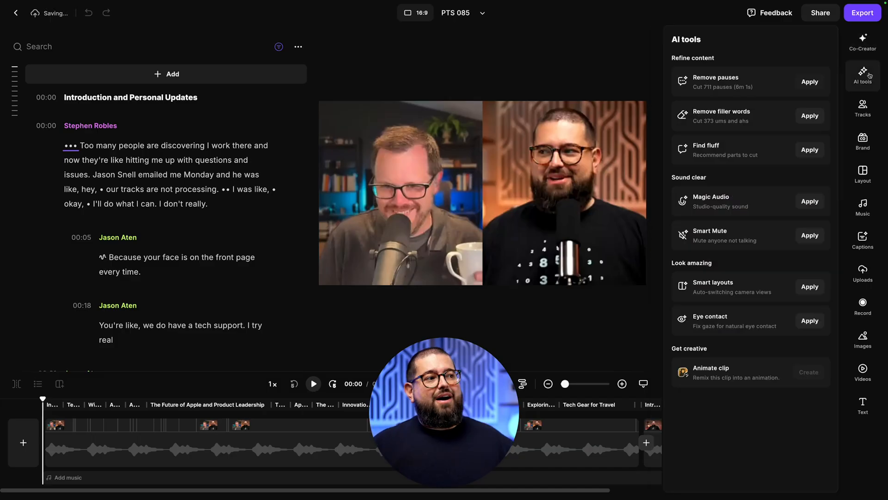
pyautogui.click(809, 81)
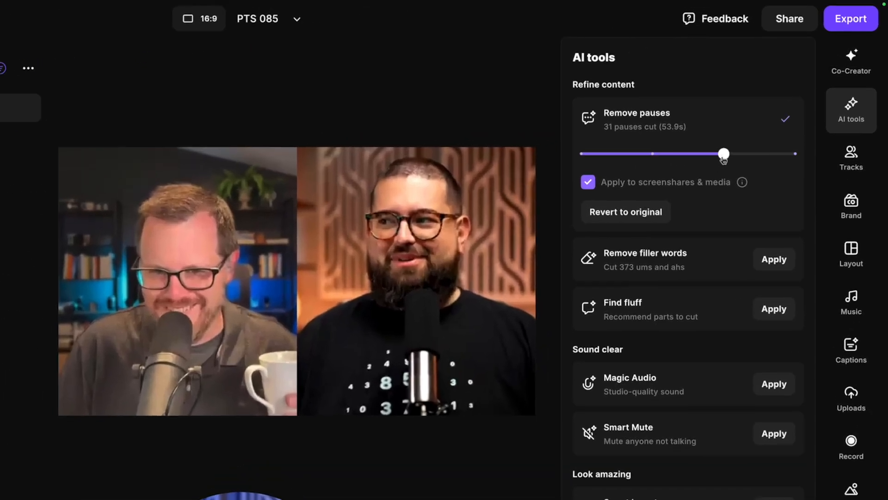
pyautogui.moveTo(730, 161)
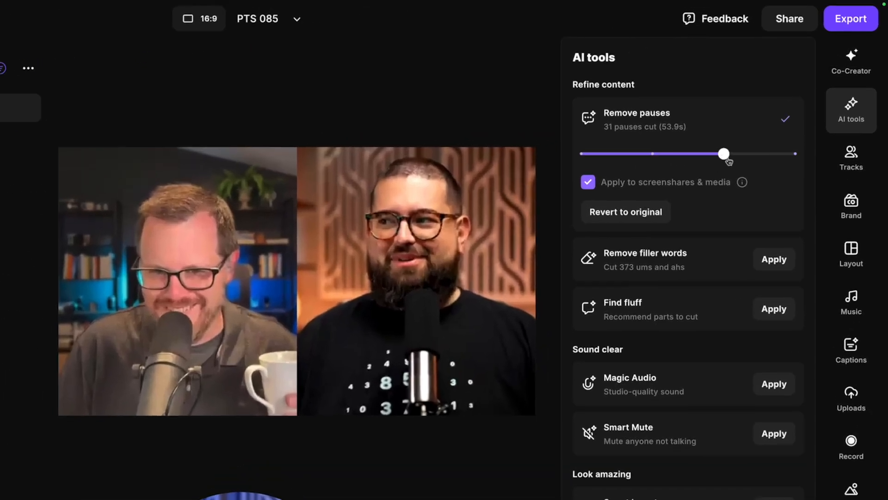
pyautogui.moveTo(796, 157)
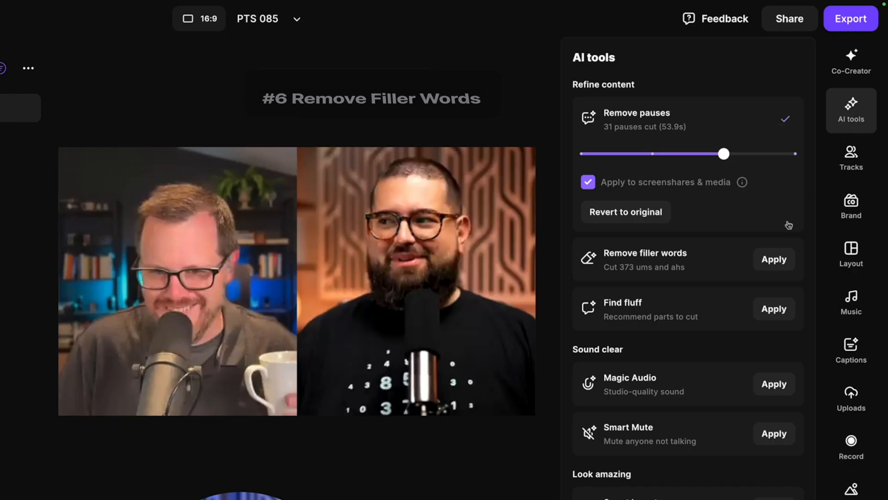
# Remove all filler words, keeping the Smart removal method.
pyautogui.click(773, 259)
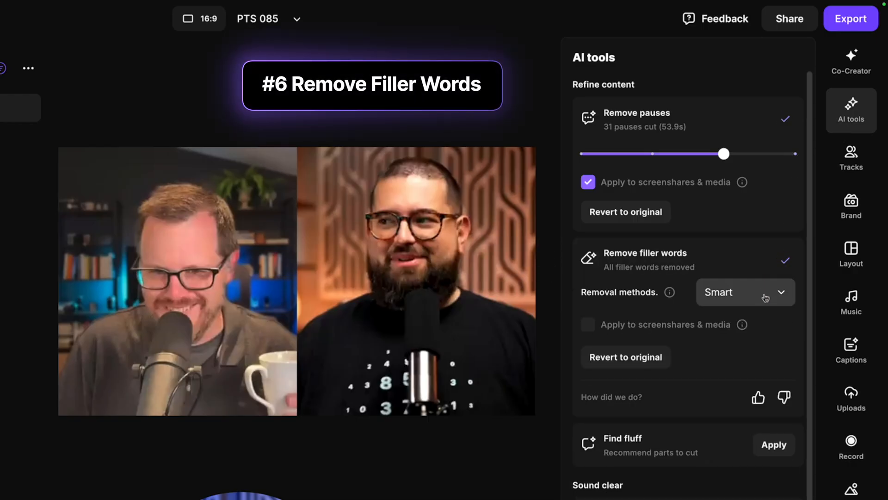
pyautogui.click(744, 292)
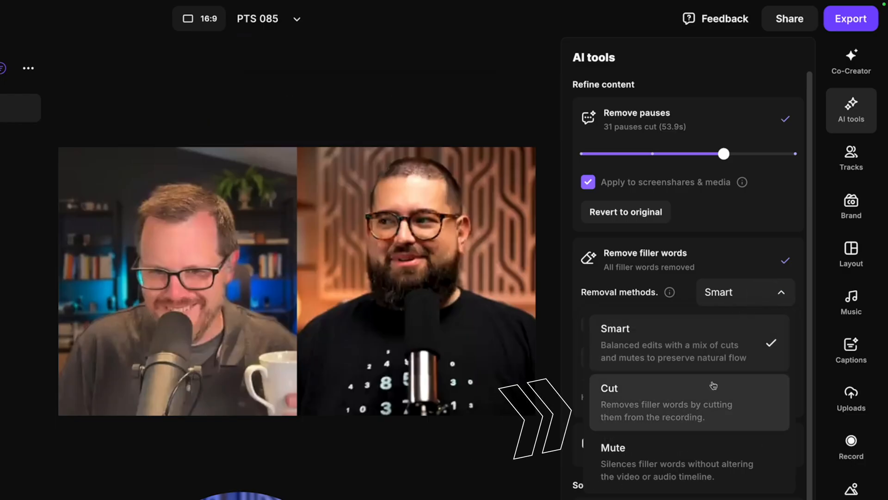
pyautogui.moveTo(723, 386)
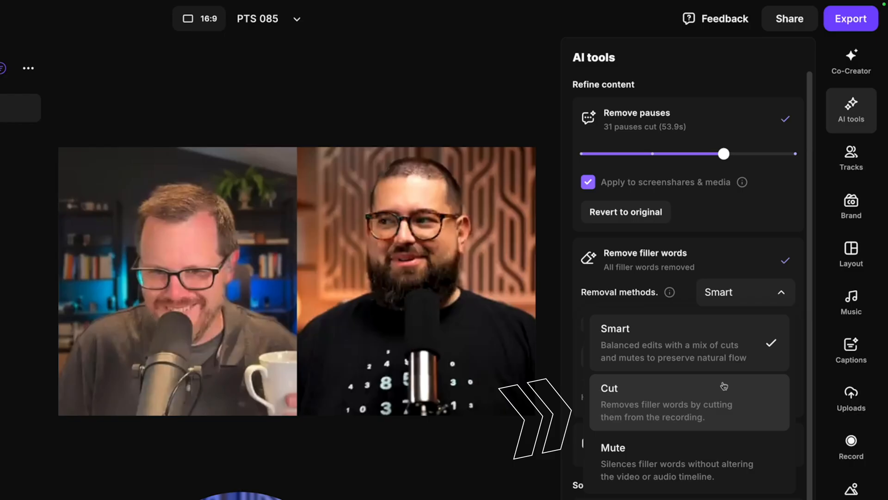
pyautogui.moveTo(726, 418)
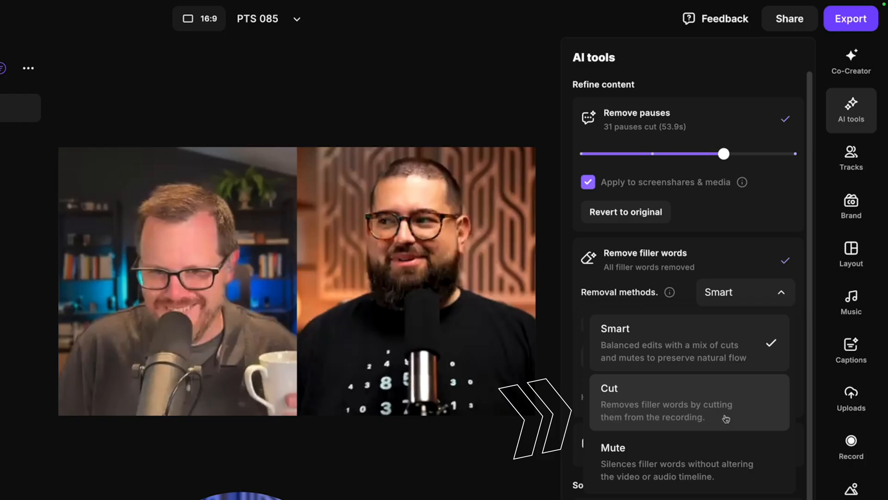
pyautogui.click(613, 448)
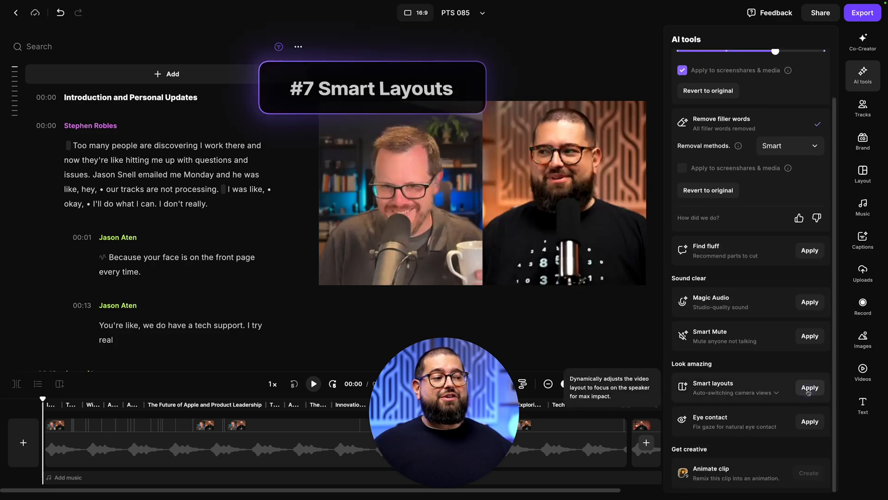
# Apply Smart layouts, preview the result, and apply Eye contact correction.
pyautogui.click(809, 387)
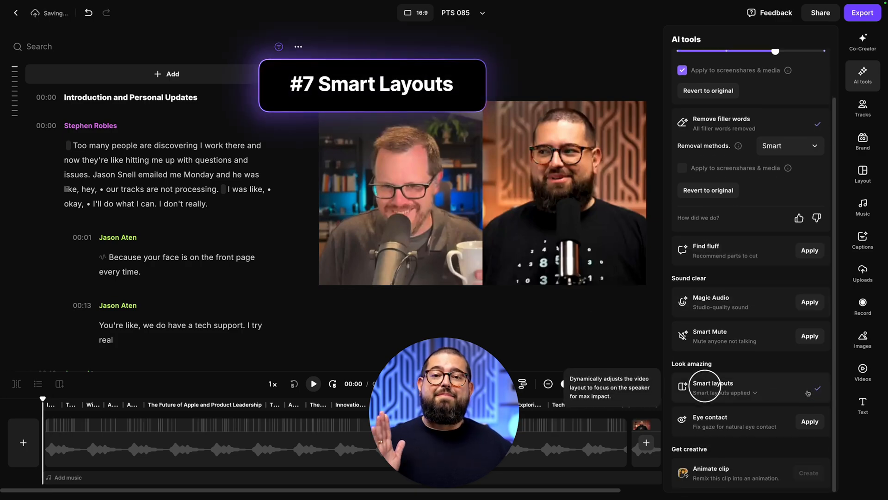
pyautogui.click(313, 383)
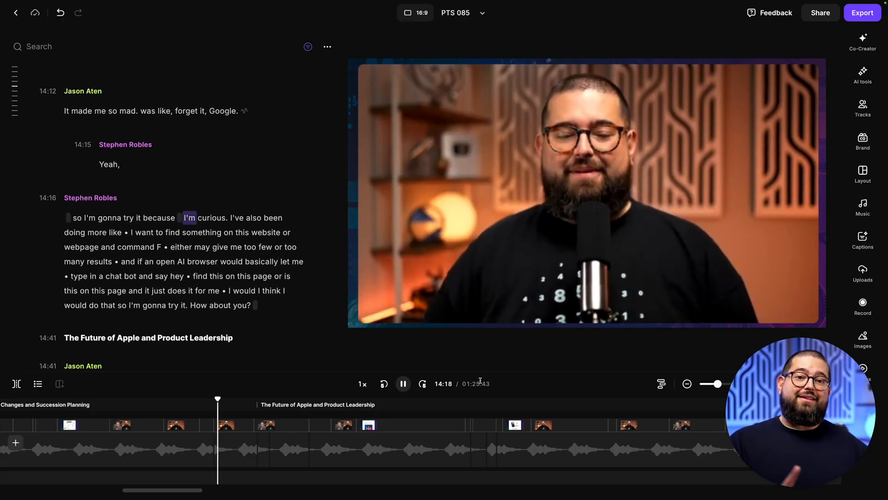
pyautogui.click(863, 75)
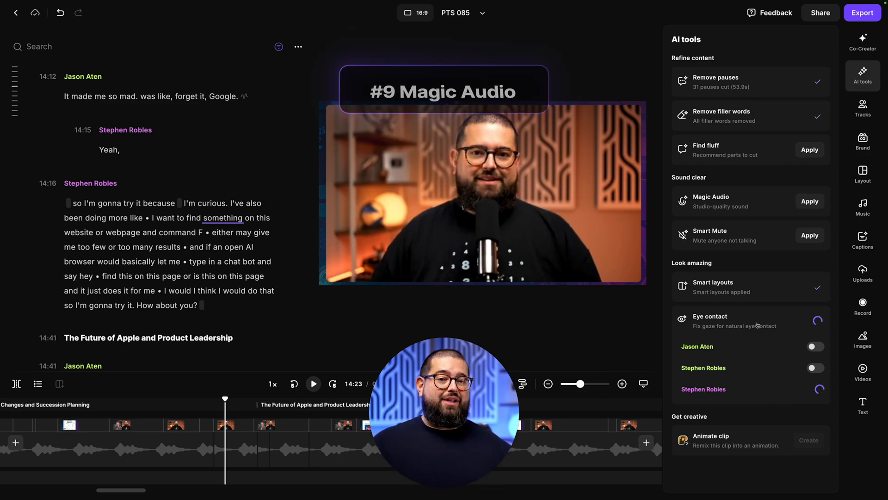
pyautogui.moveTo(732, 221)
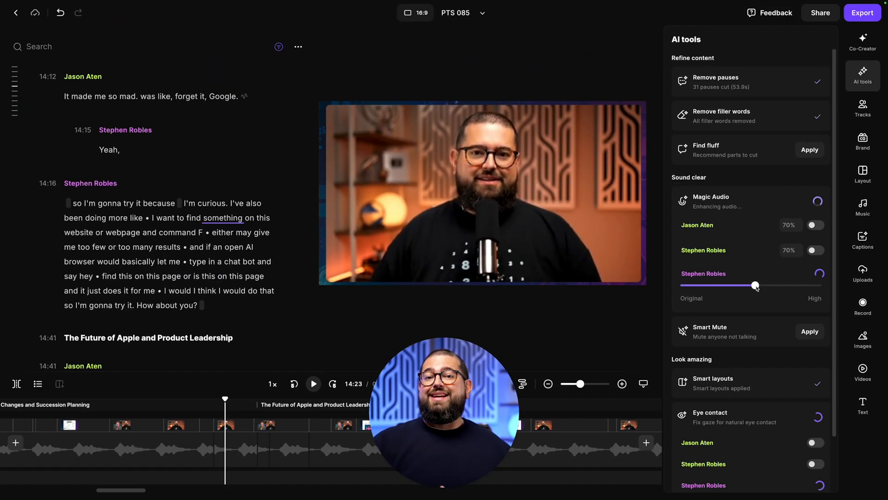
# Close the AI tools panel after launching Magic Audio enhancement.
pyautogui.click(863, 75)
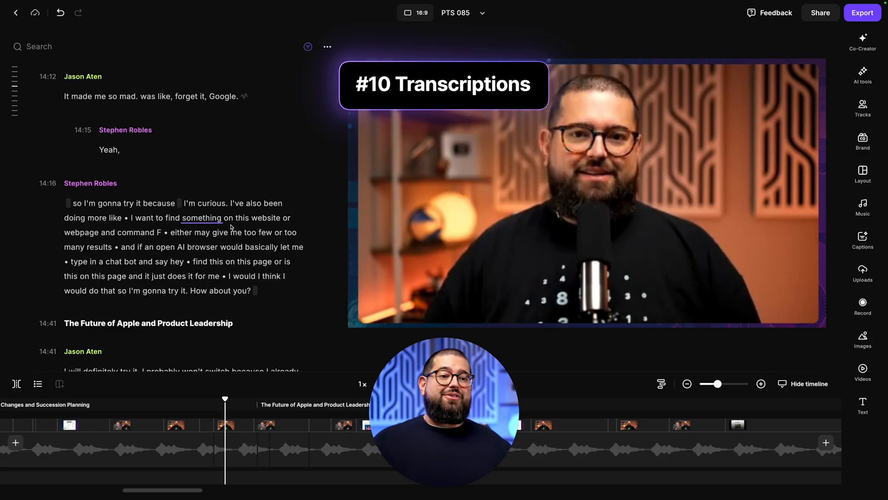
# Delete the transcript sentence about looking at a web page with financial stuff.
pyautogui.scroll(-3)
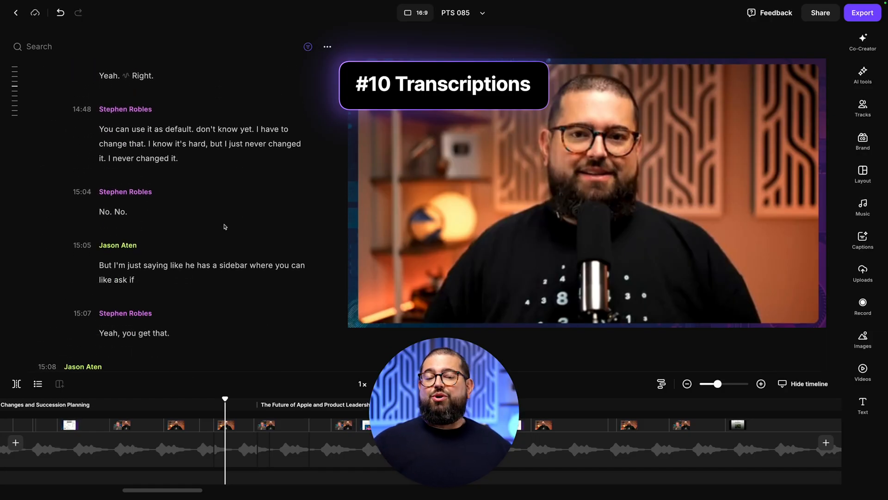
pyautogui.scroll(-3)
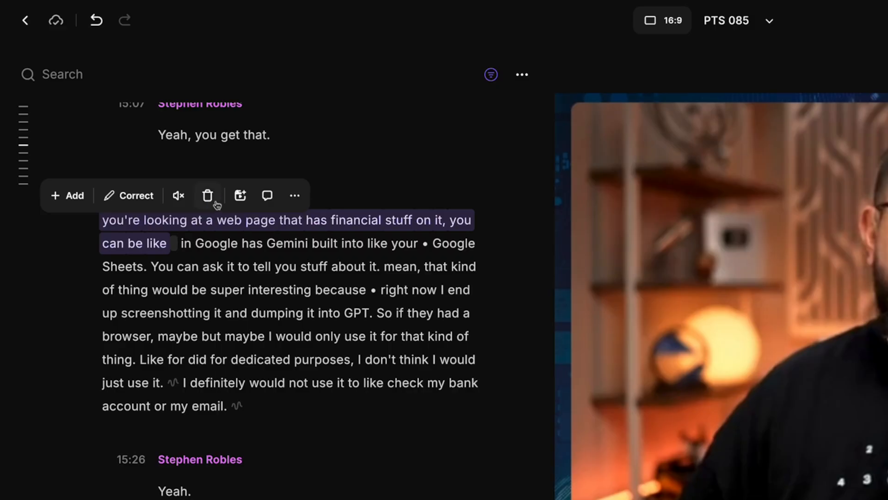
pyautogui.click(521, 74)
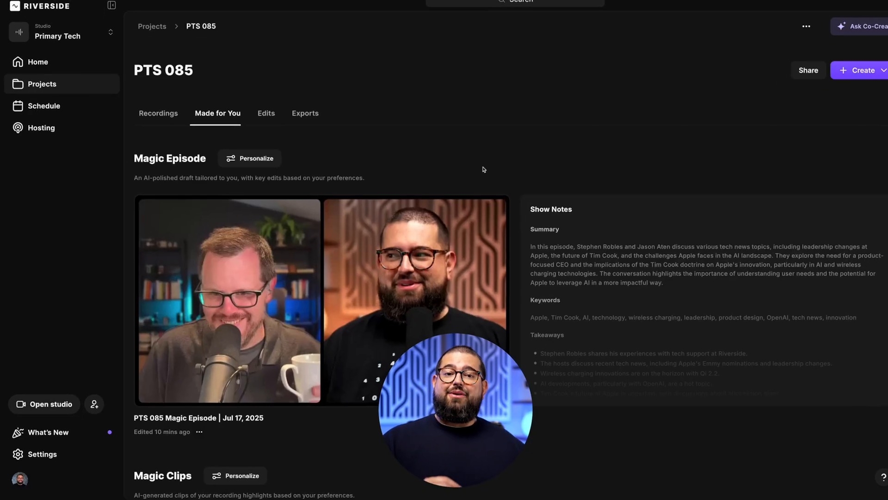
# Review the Transcript & captions language (English) in the studio settings.
pyautogui.click(42, 453)
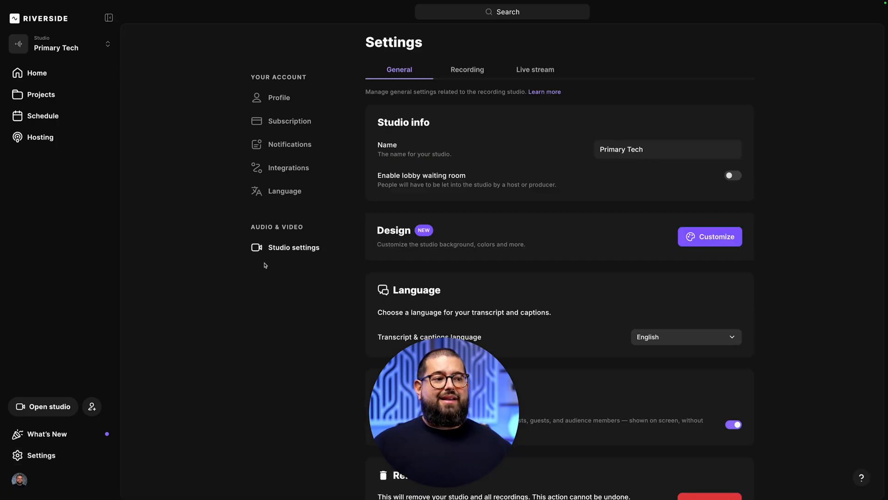
pyautogui.scroll(-3)
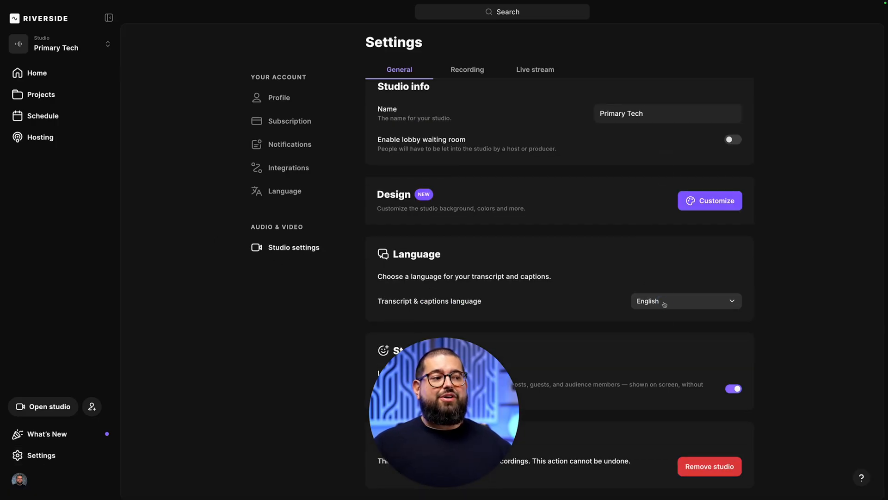
pyautogui.click(683, 300)
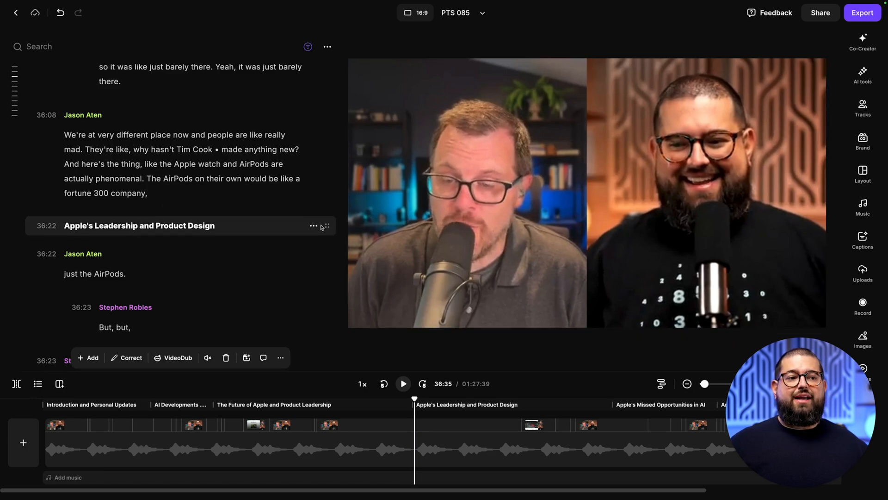
# Jump playback to a word further along in the transcript.
pyautogui.scroll(-3)
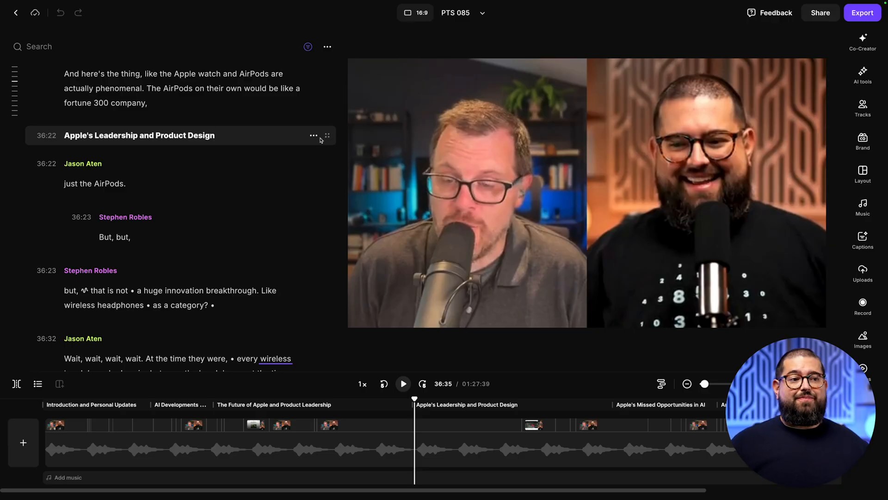
pyautogui.click(314, 135)
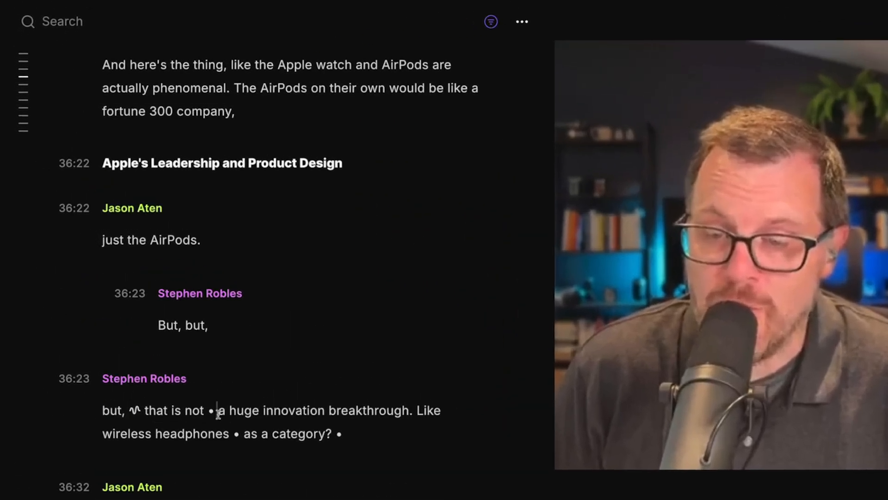
pyautogui.click(148, 385)
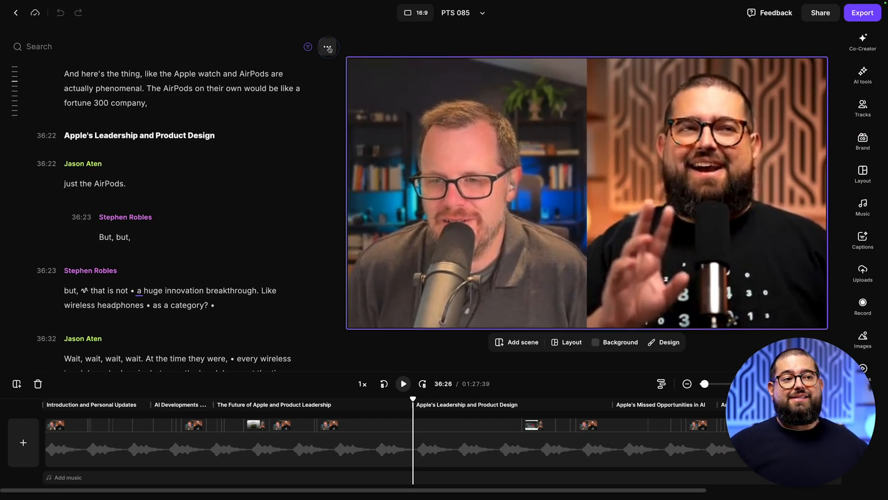
# Copy the episode's chapters list to the clipboard from the transcript's ⋯ menu.
pyautogui.click(327, 46)
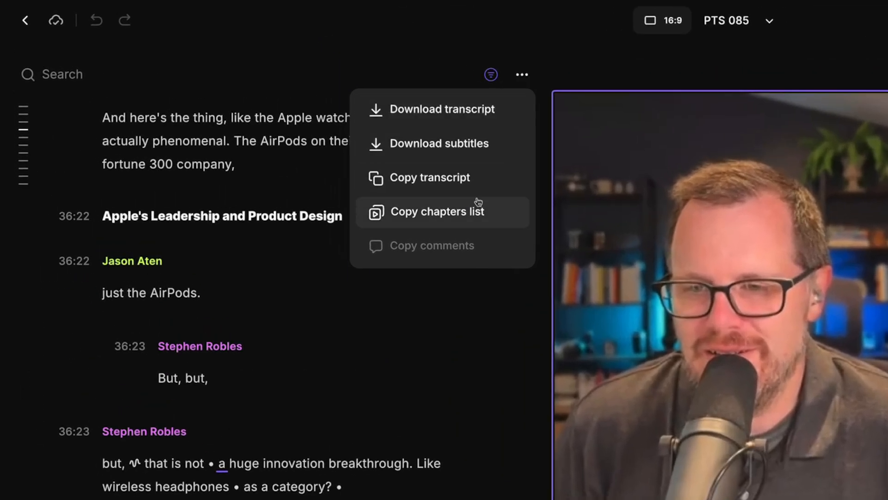
pyautogui.click(437, 211)
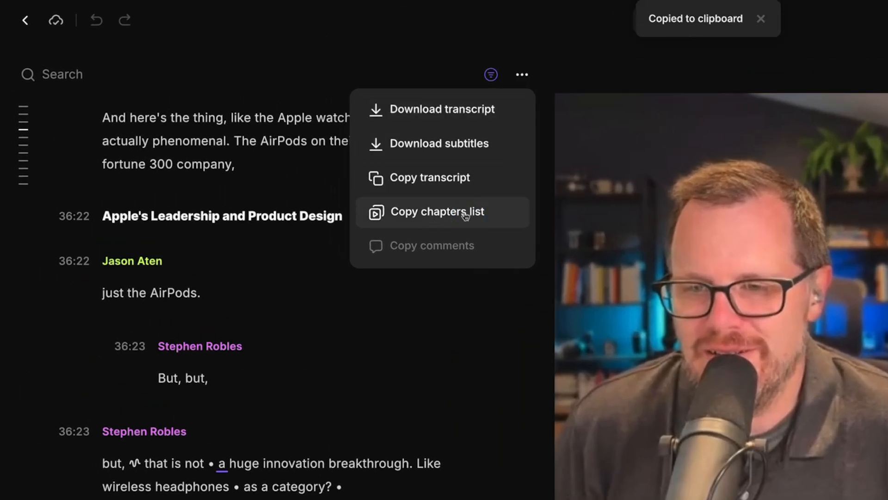
pyautogui.click(436, 211)
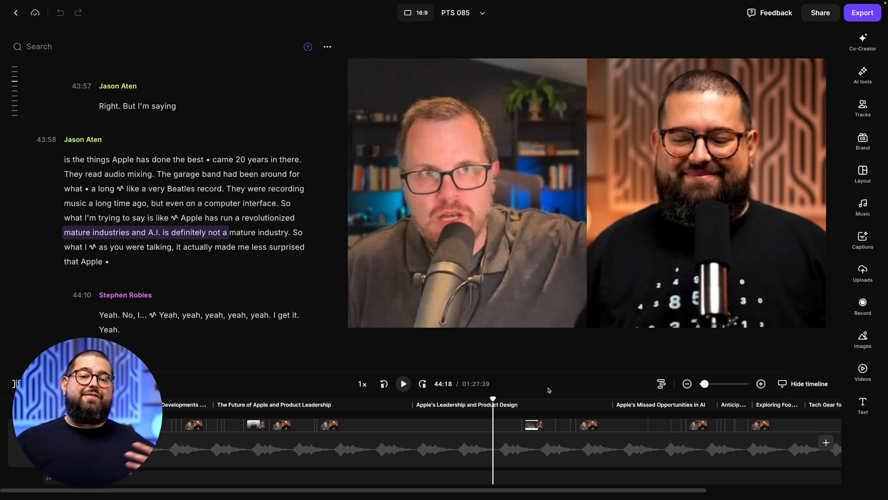
# Start generating a new AI video from the edit's Videos panel, showing the template gallery.
pyautogui.click(862, 368)
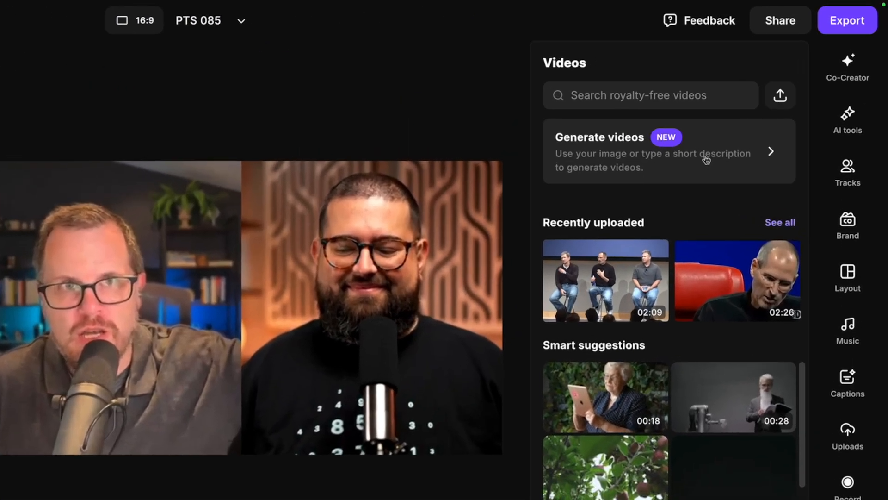
pyautogui.click(669, 151)
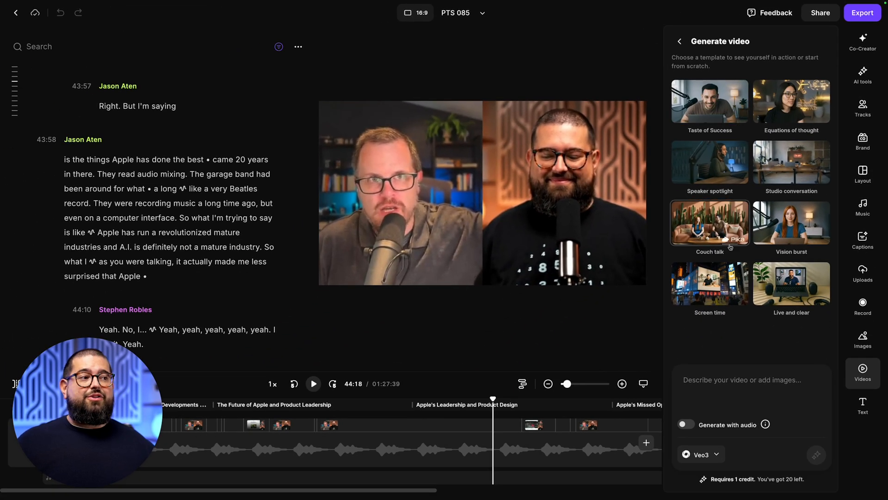
pyautogui.moveTo(746, 339)
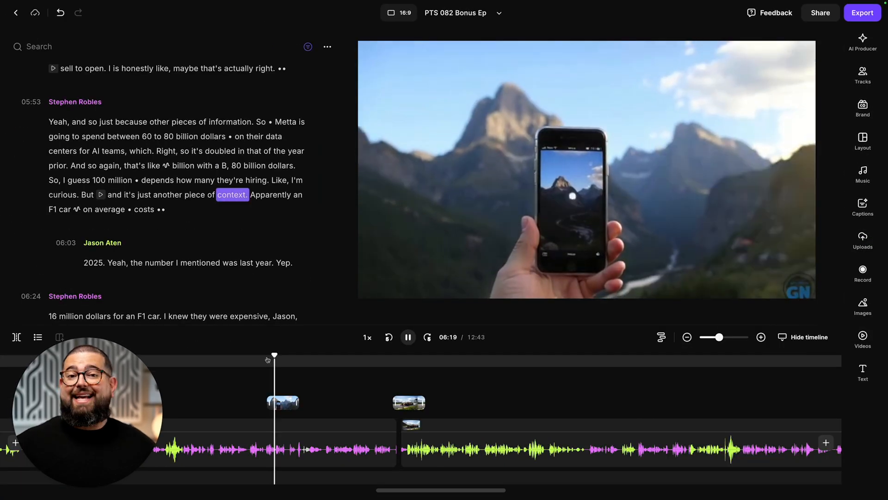
# Request a VideoDub replacing the spoken word Tahoe with Sonoma.
pyautogui.click(407, 337)
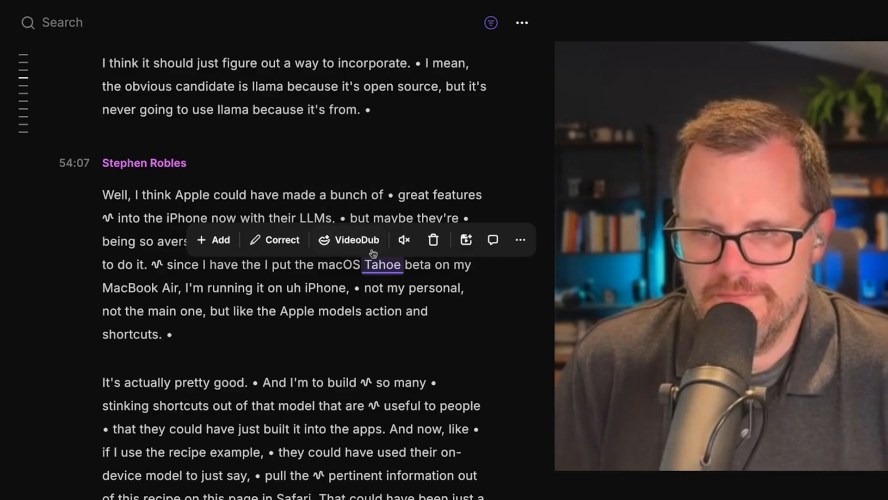
pyautogui.click(281, 240)
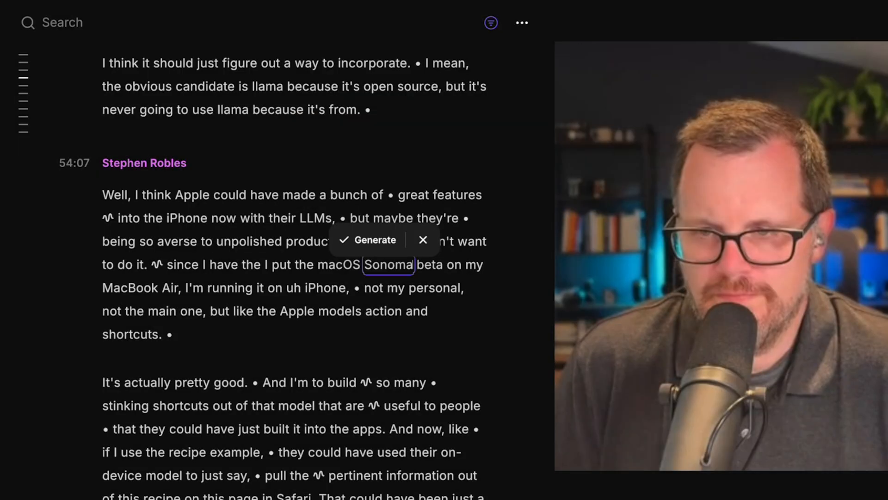
pyautogui.click(367, 240)
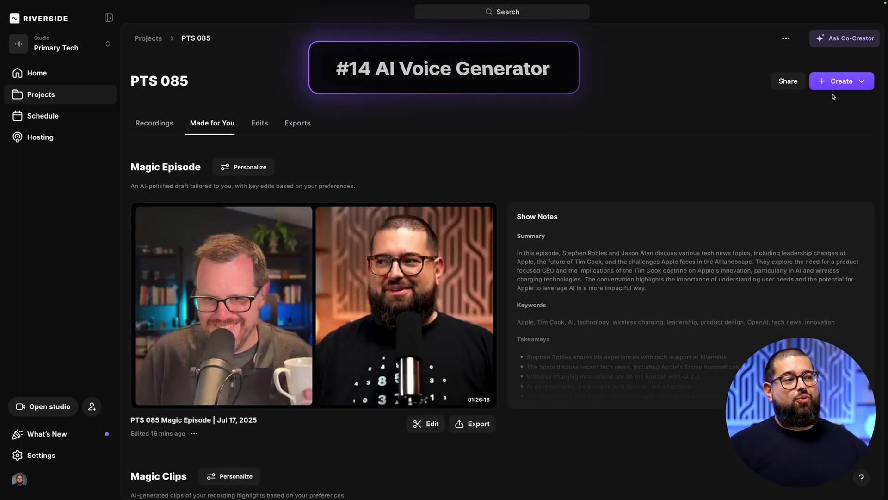
# Generate an AI Voice recording saying 'Subscribe to the Primary Technology YouTube channel here!'.
pyautogui.click(841, 81)
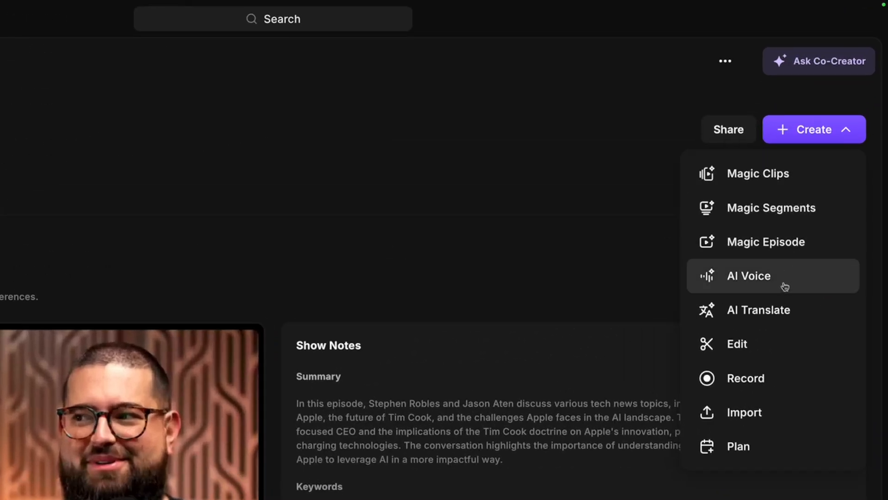
pyautogui.click(747, 275)
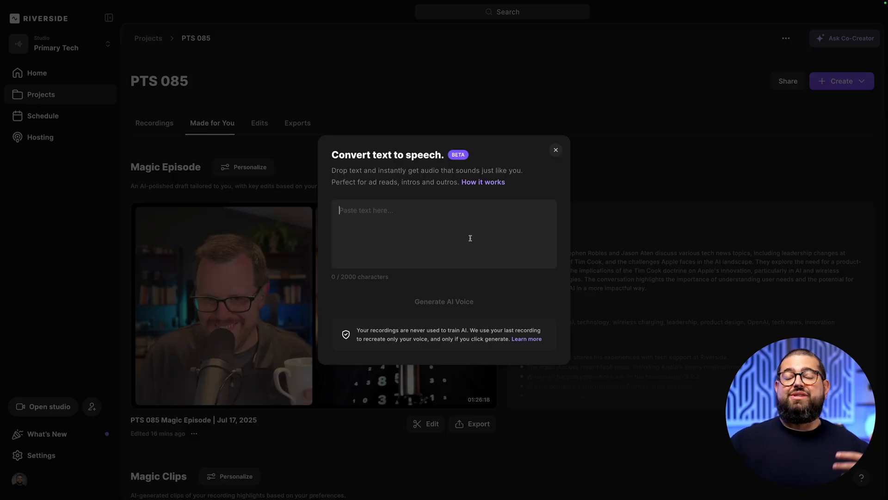
pyautogui.write('Subscribe to the Primary Technology YouTube channel here!')
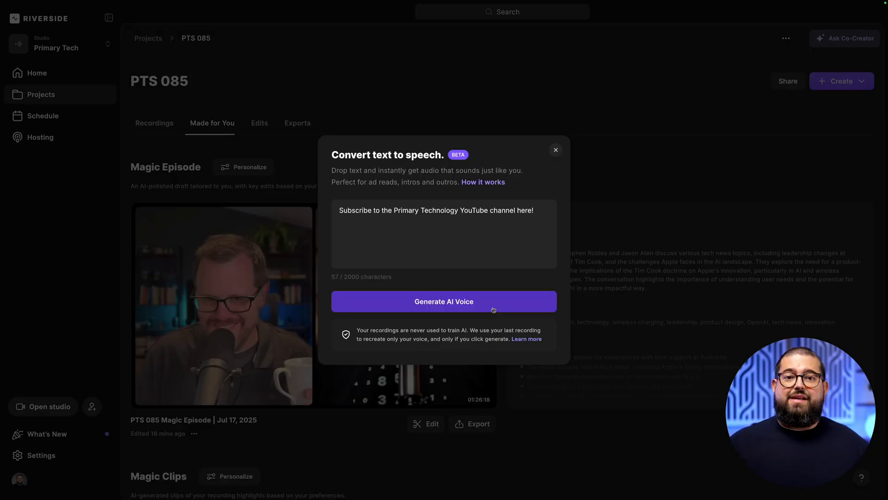
pyautogui.click(444, 301)
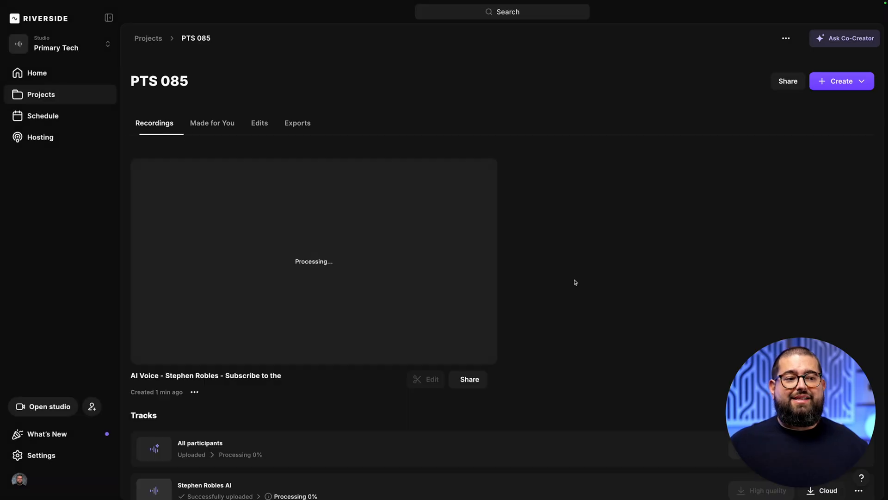
pyautogui.moveTo(600, 330)
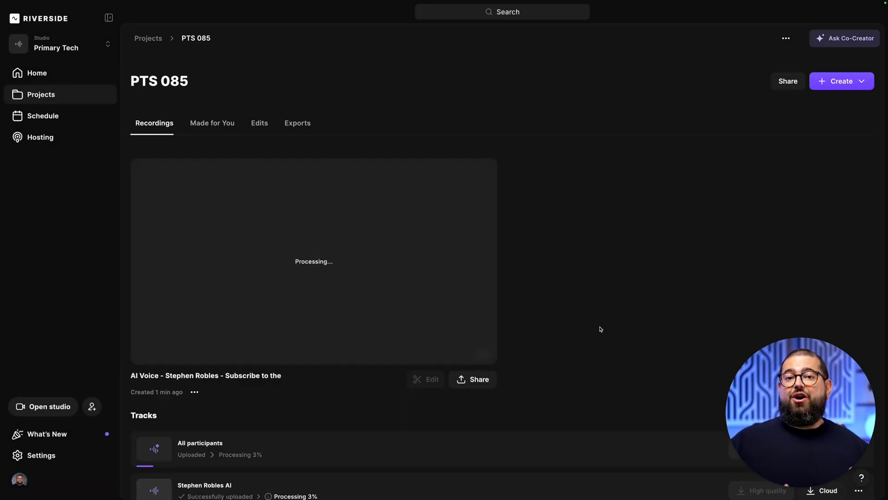
pyautogui.moveTo(594, 310)
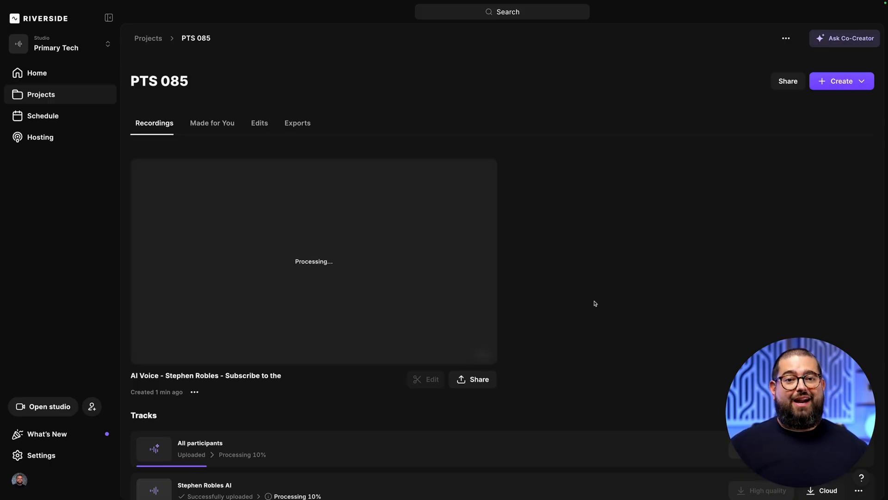
pyautogui.click(841, 82)
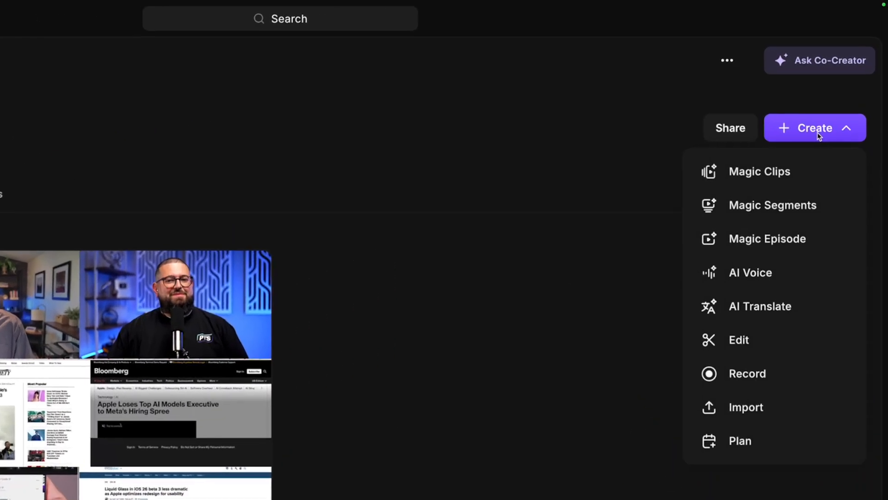
pyautogui.moveTo(761, 306)
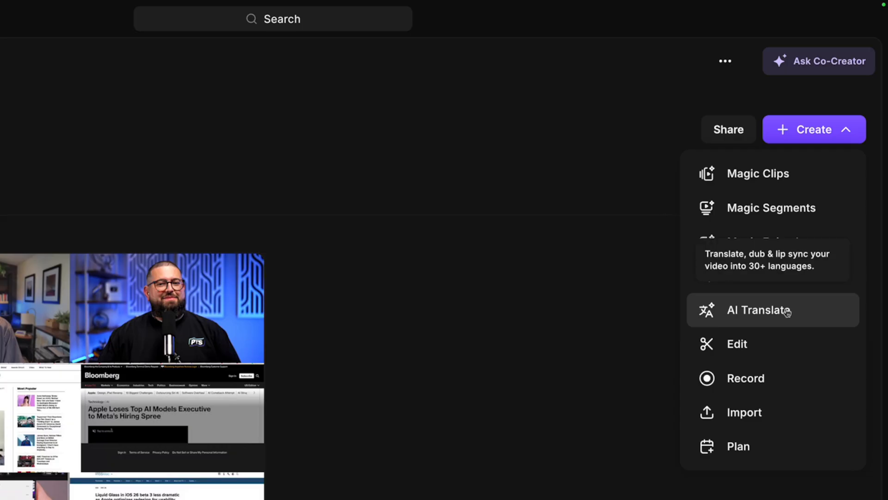